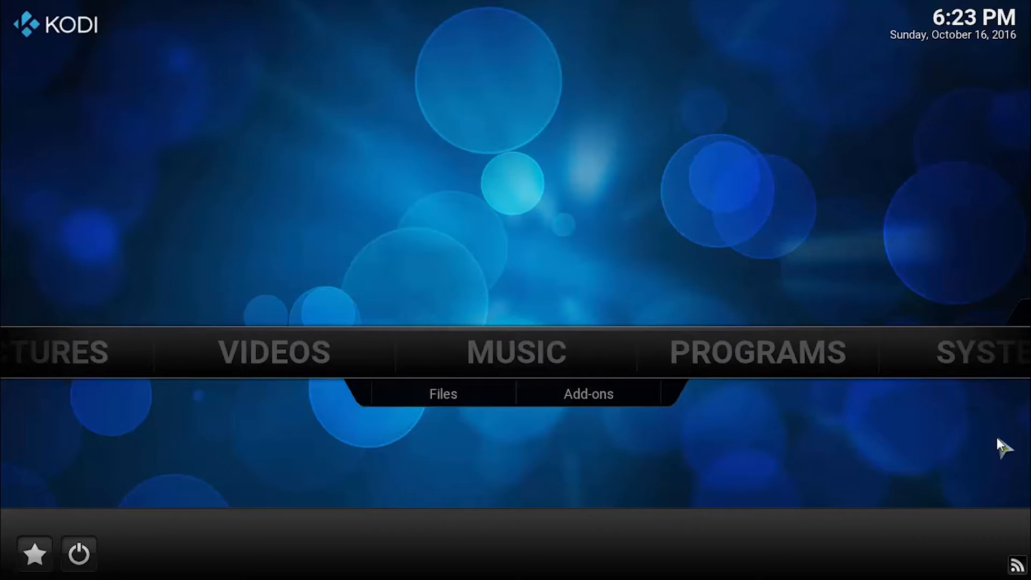
pyautogui.moveTo(1006, 447)
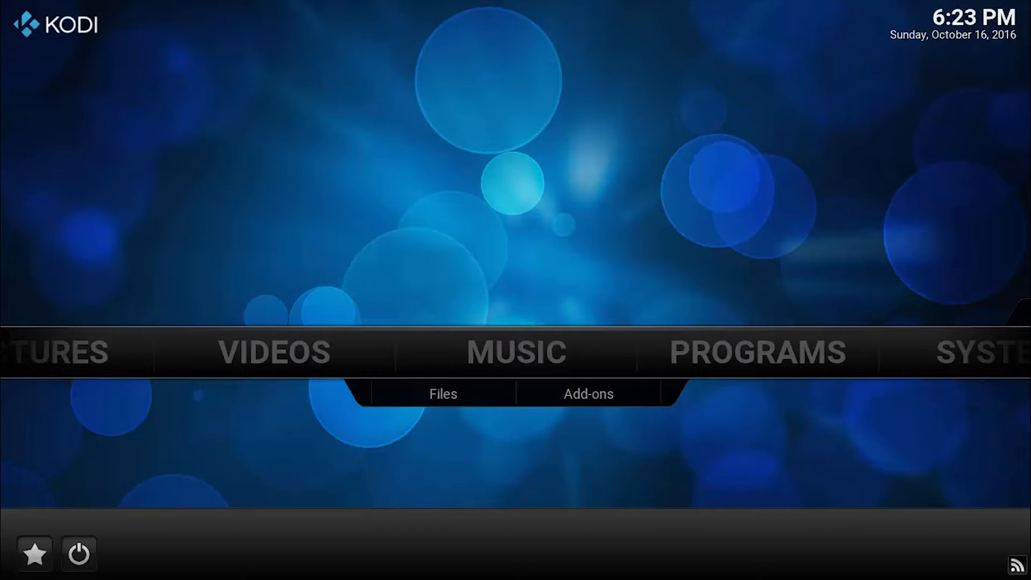
pyautogui.moveTo(1002, 446)
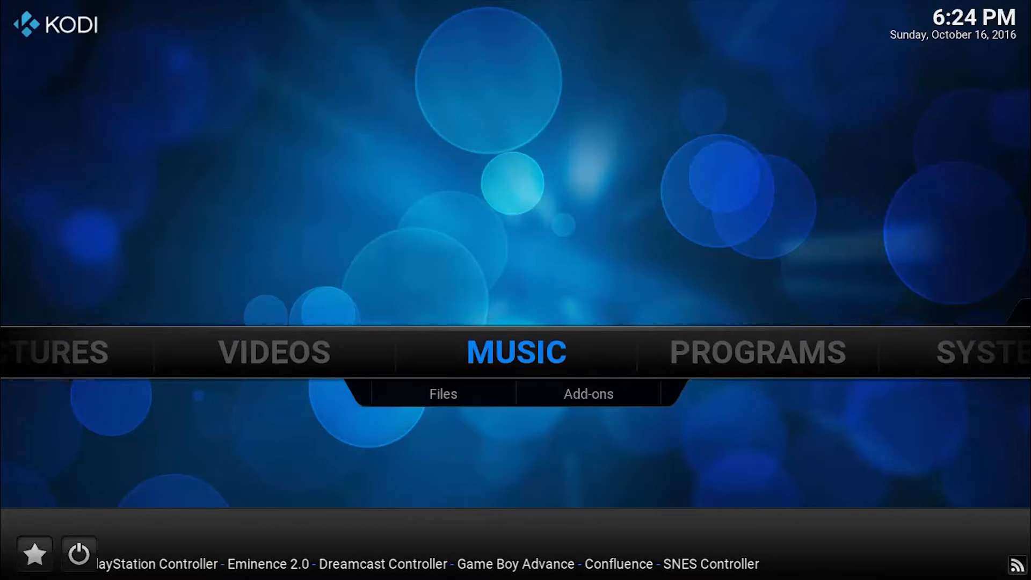
pyautogui.hscroll(3)
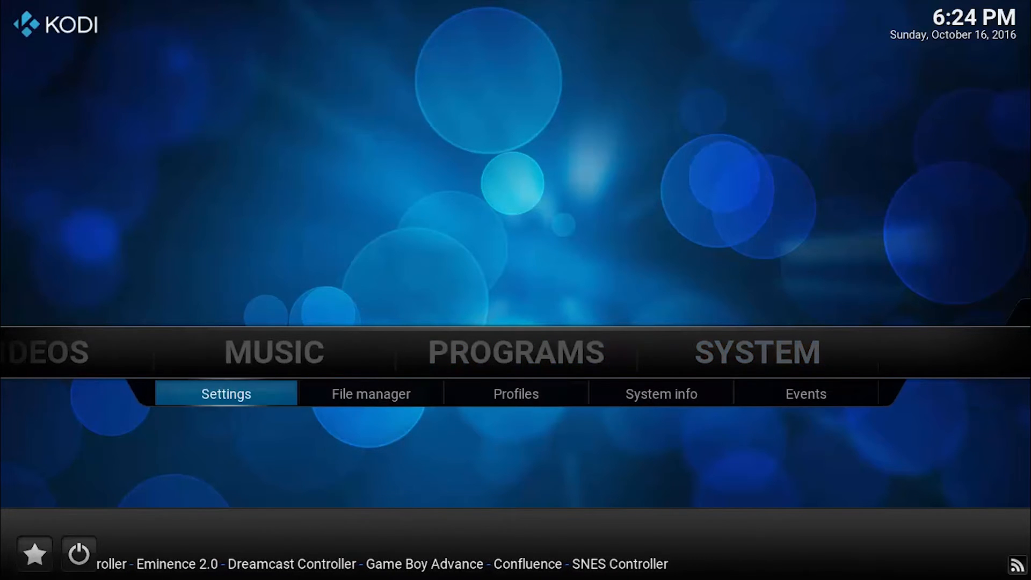
pyautogui.click(370, 393)
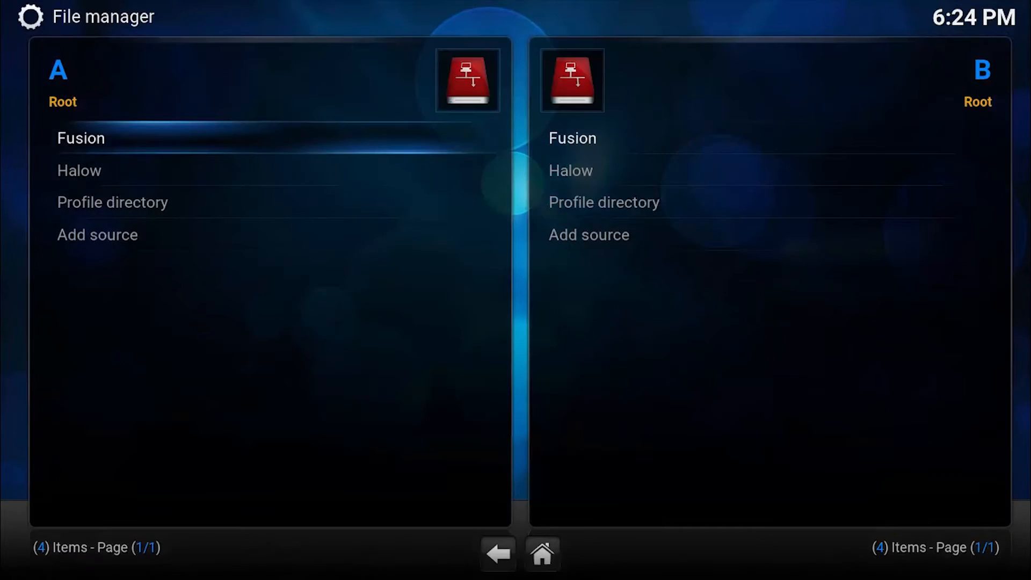
pyautogui.click(96, 234)
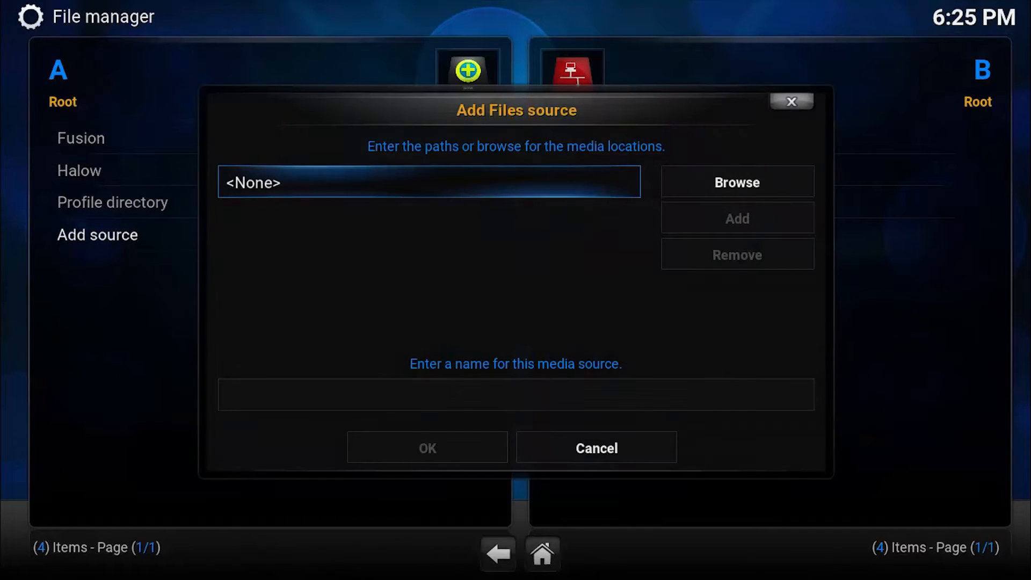
pyautogui.click(428, 182)
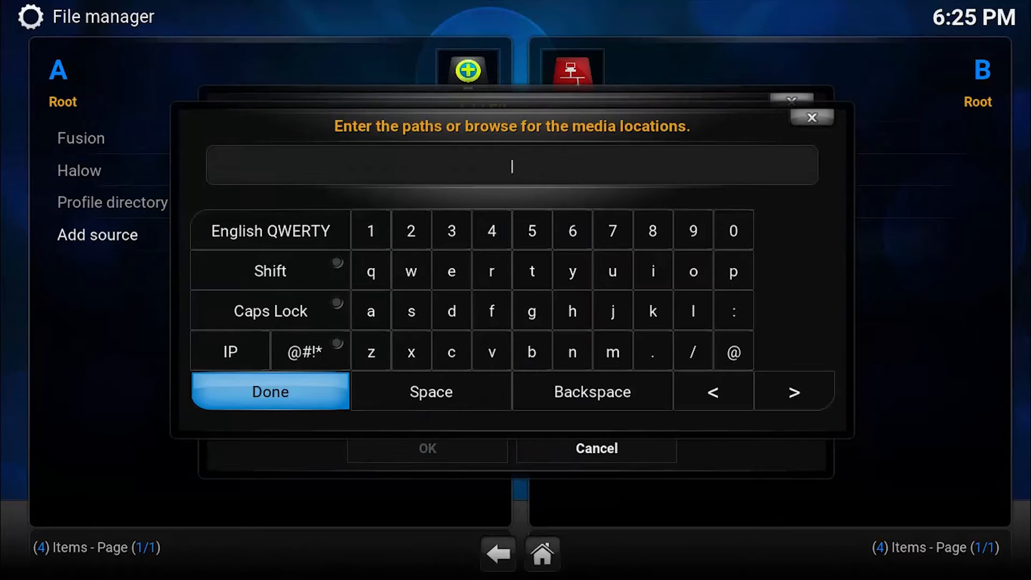
pyautogui.write('http://repo.ha')
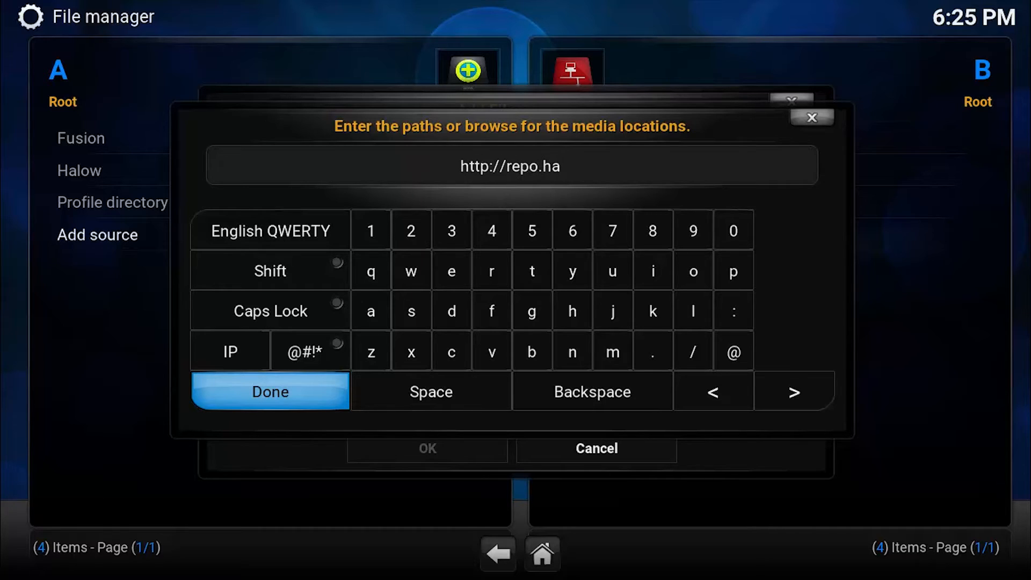
pyautogui.click(692, 310)
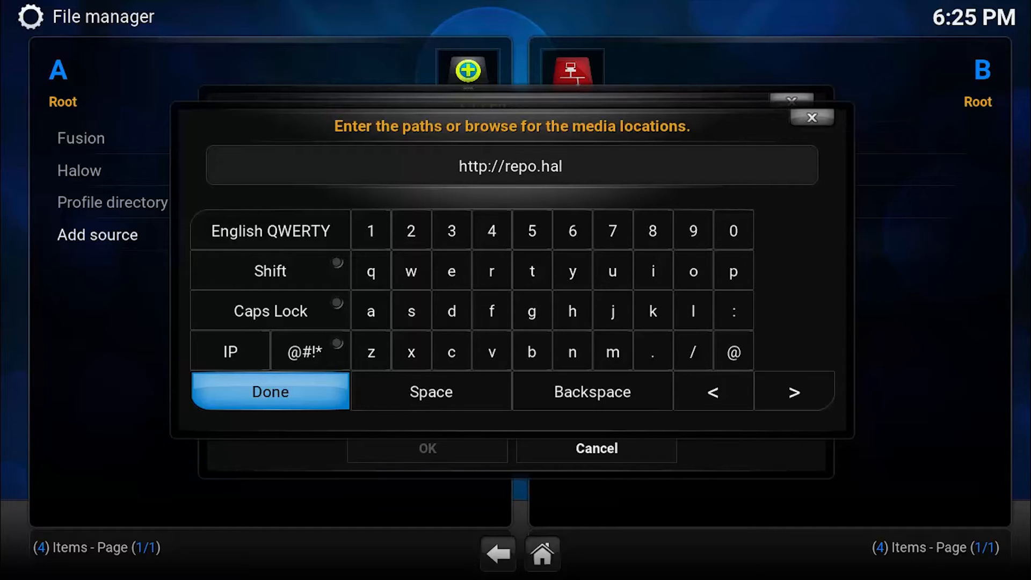
pyautogui.click(532, 270)
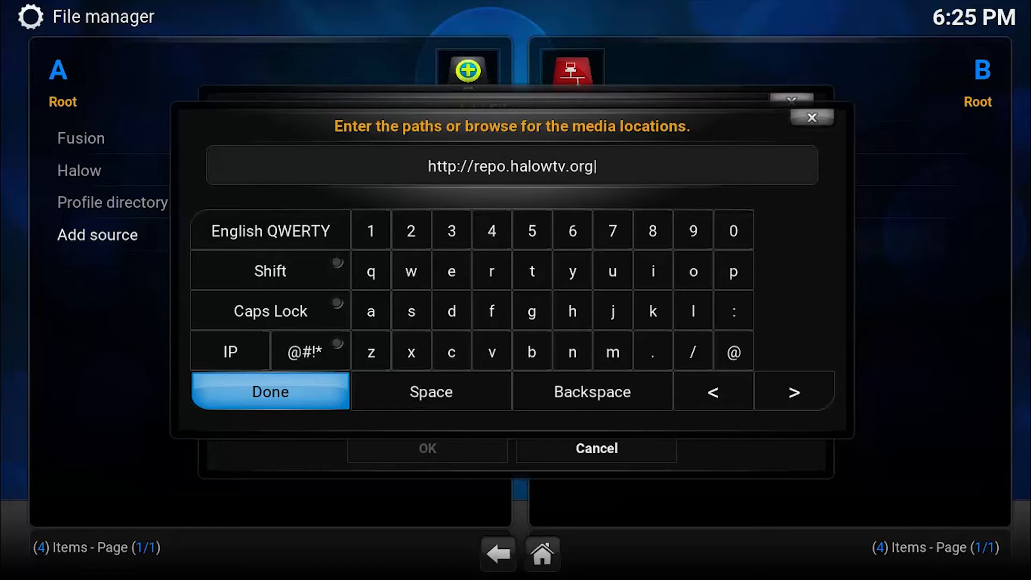
pyautogui.click(691, 351)
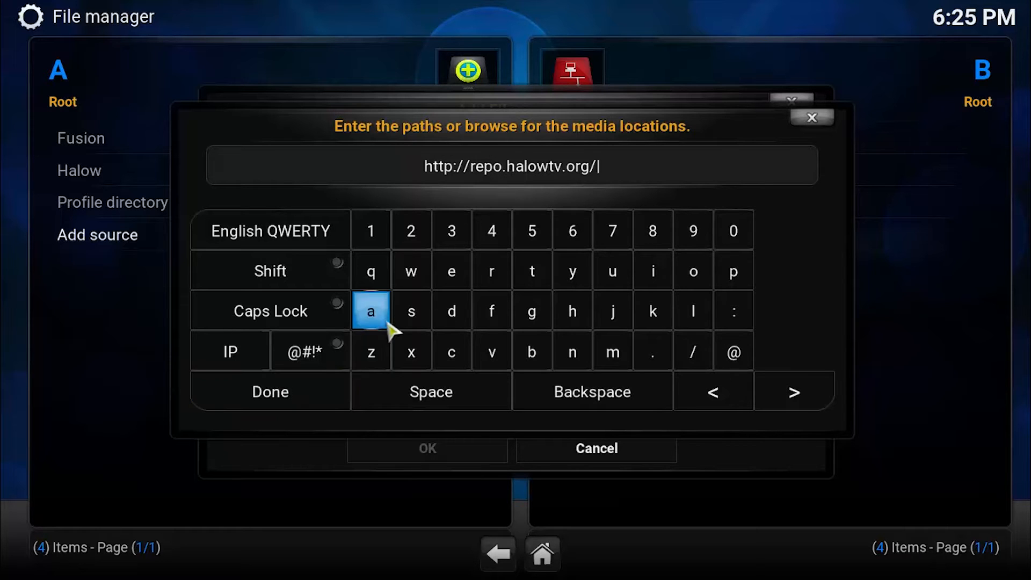
pyautogui.click(270, 392)
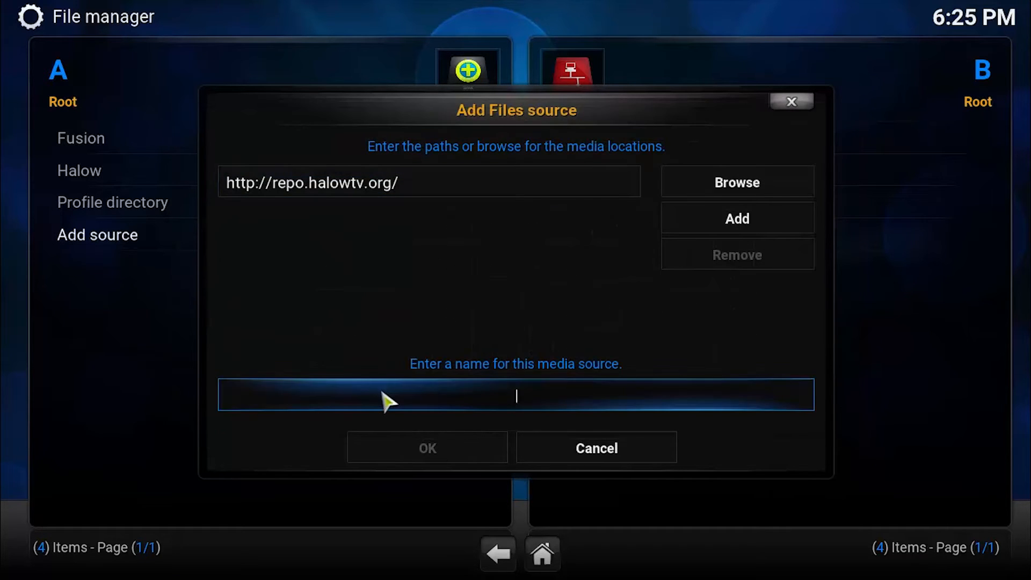
pyautogui.click(515, 395)
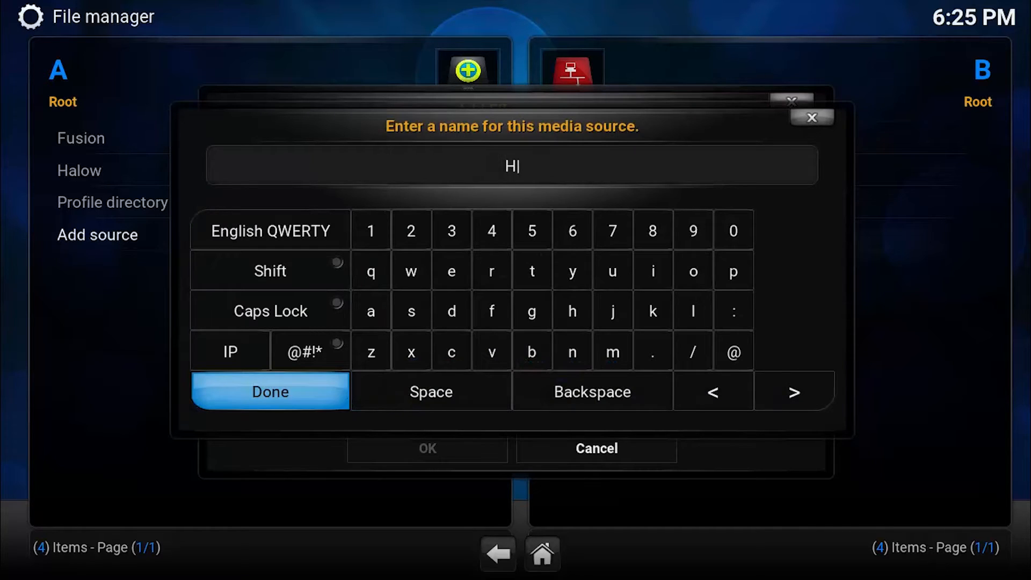
pyautogui.write('alow')
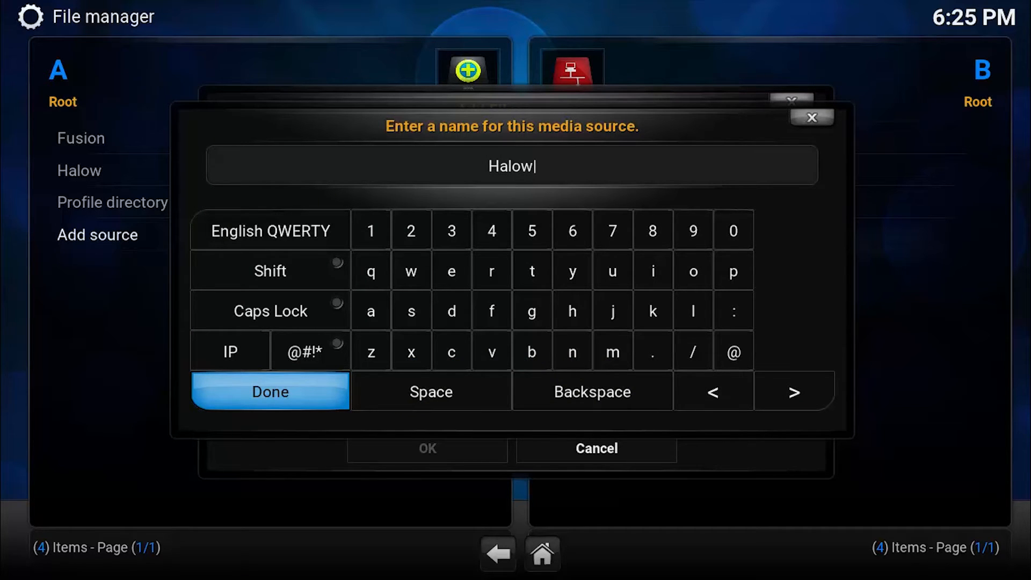
pyautogui.moveTo(464, 453)
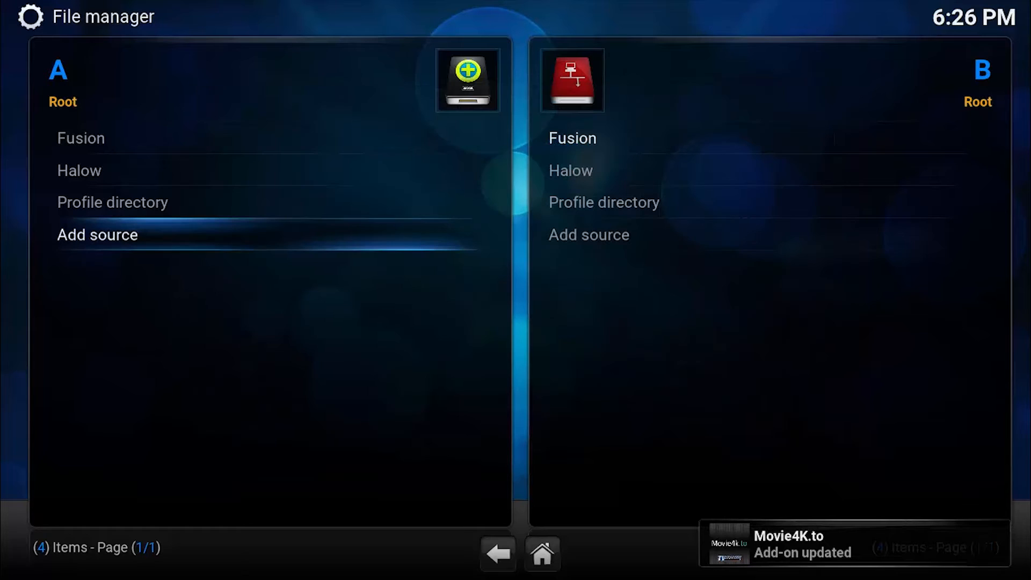
pyautogui.moveTo(466, 433)
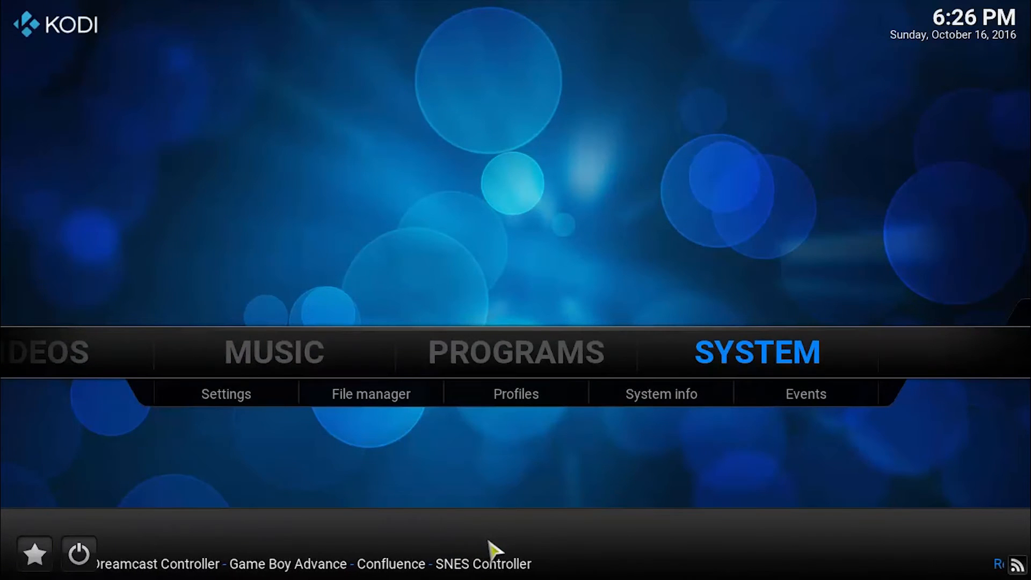
pyautogui.moveTo(287, 431)
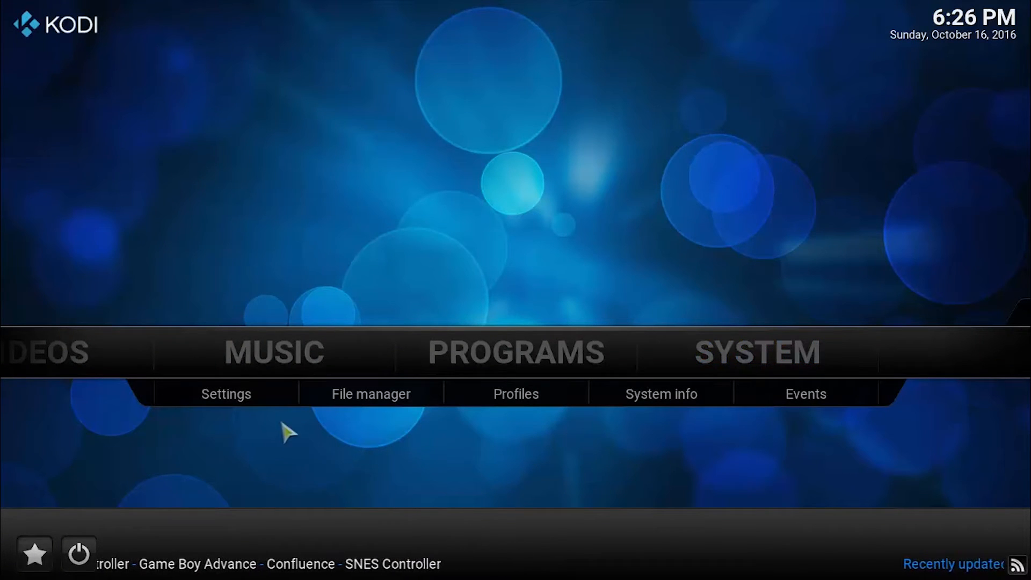
# Install repository.HalowTV-3.0.0.zip from the Halow source in the Add-ons settings.
pyautogui.click(225, 393)
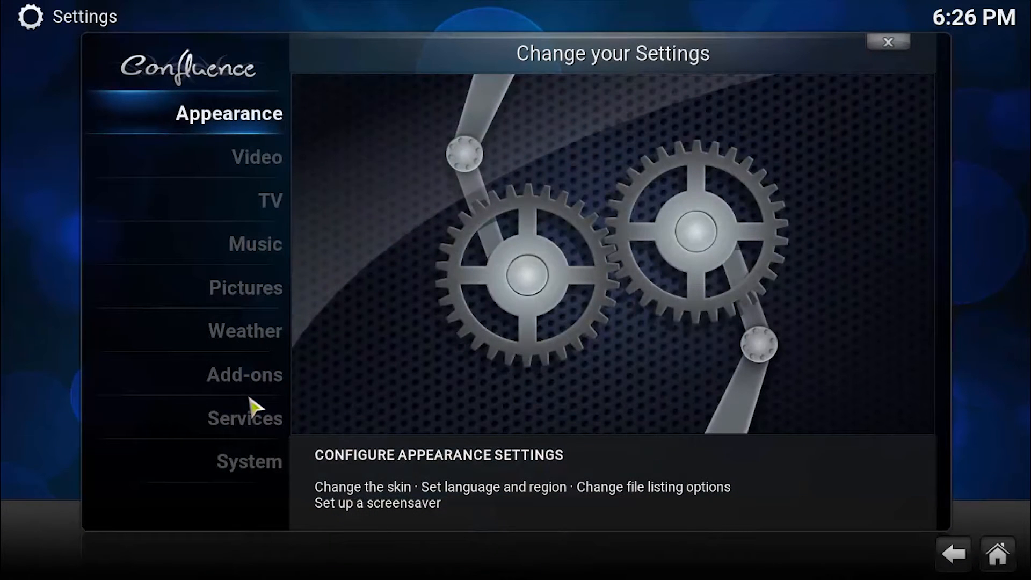
pyautogui.click(246, 331)
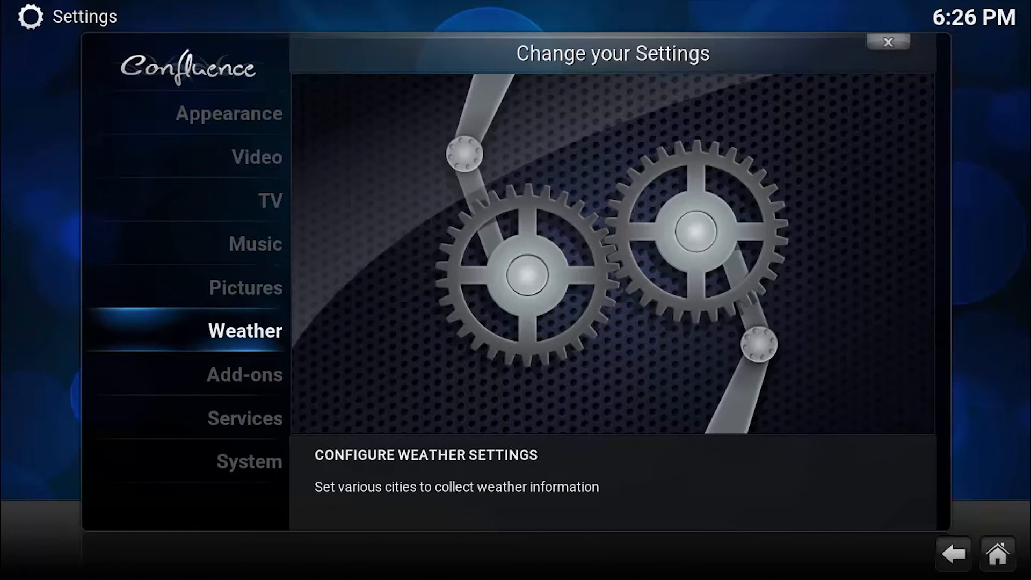
pyautogui.click(245, 374)
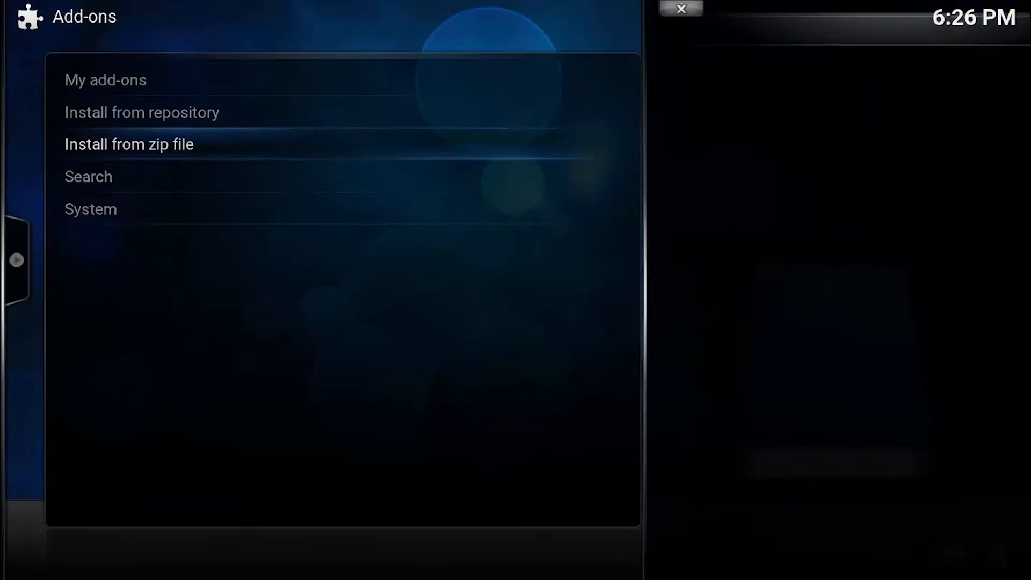
pyautogui.click(129, 144)
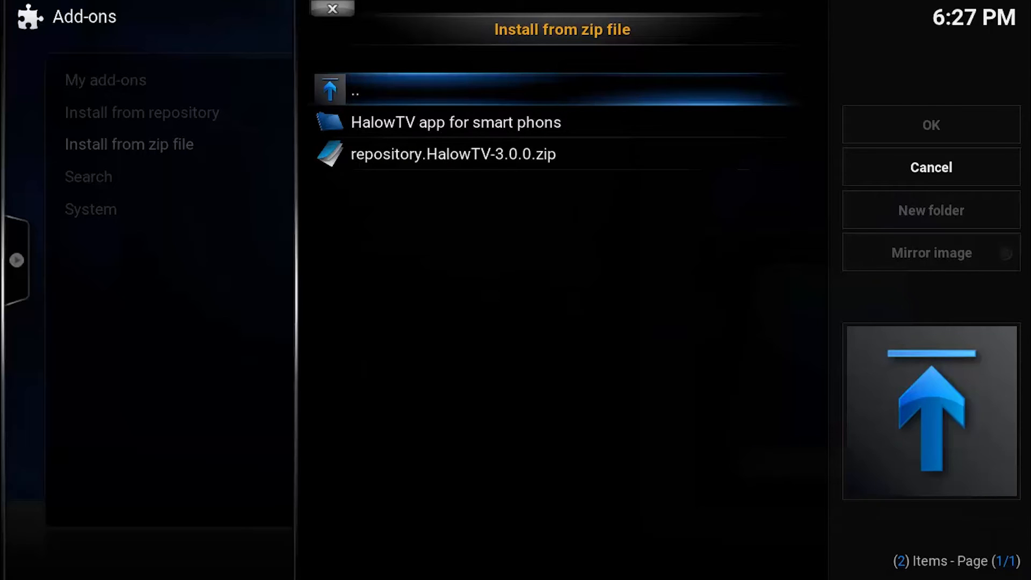
pyautogui.click(455, 122)
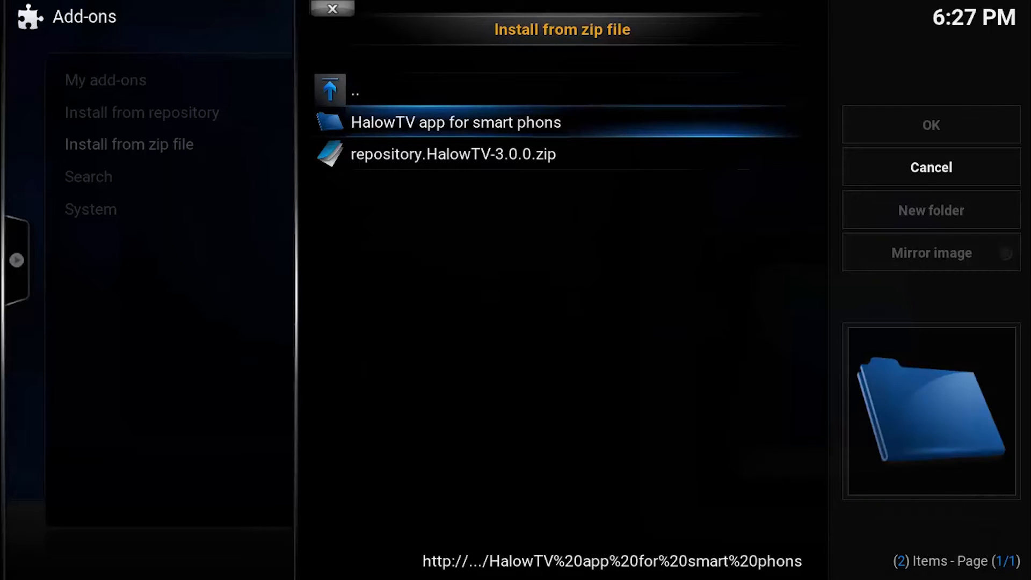
pyautogui.click(452, 153)
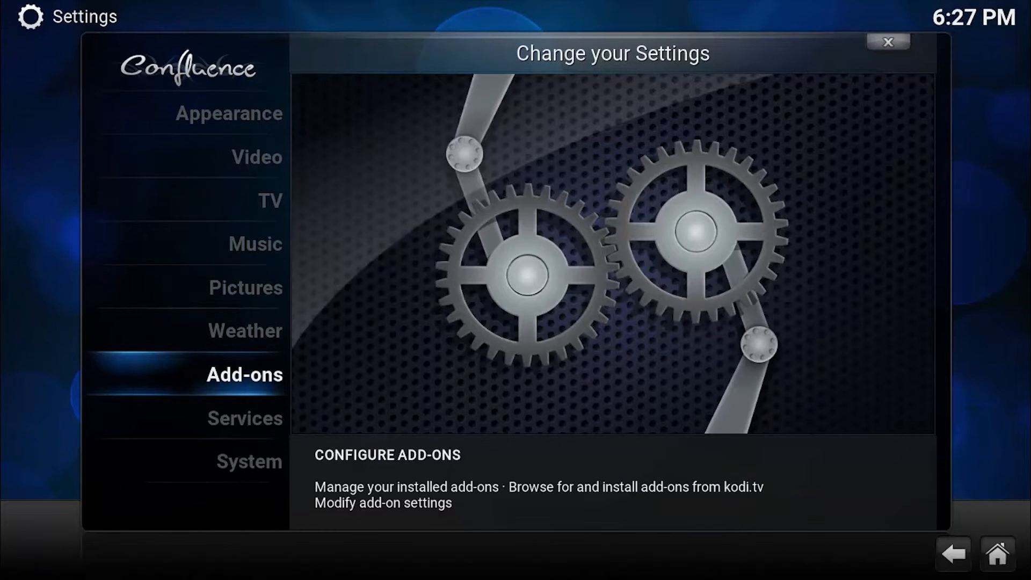
# Browse the HALOW Repository's video add-ons, including Halow Child and Halow LIVE TV.
pyautogui.click(243, 374)
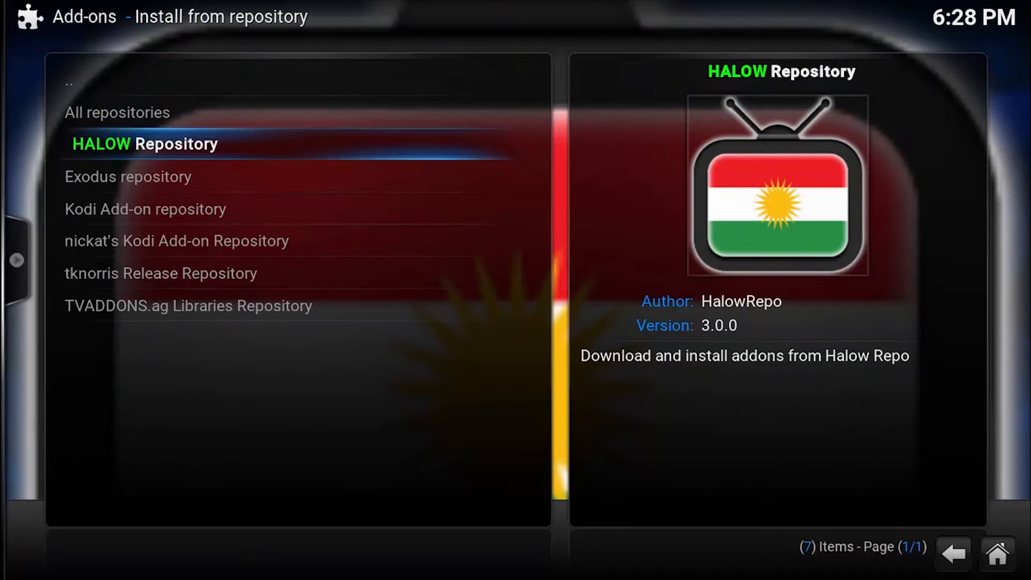
pyautogui.click(145, 143)
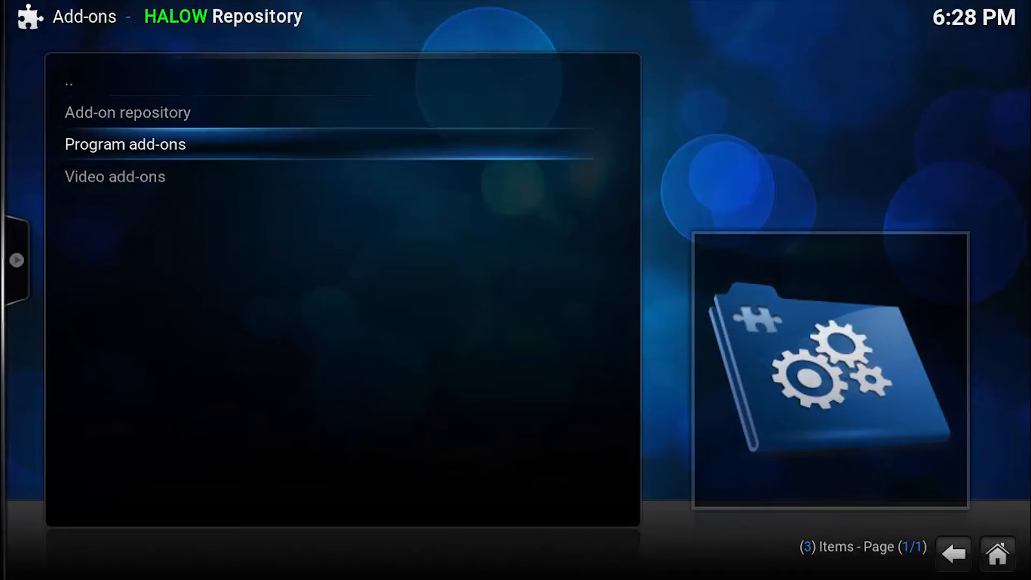
pyautogui.click(114, 176)
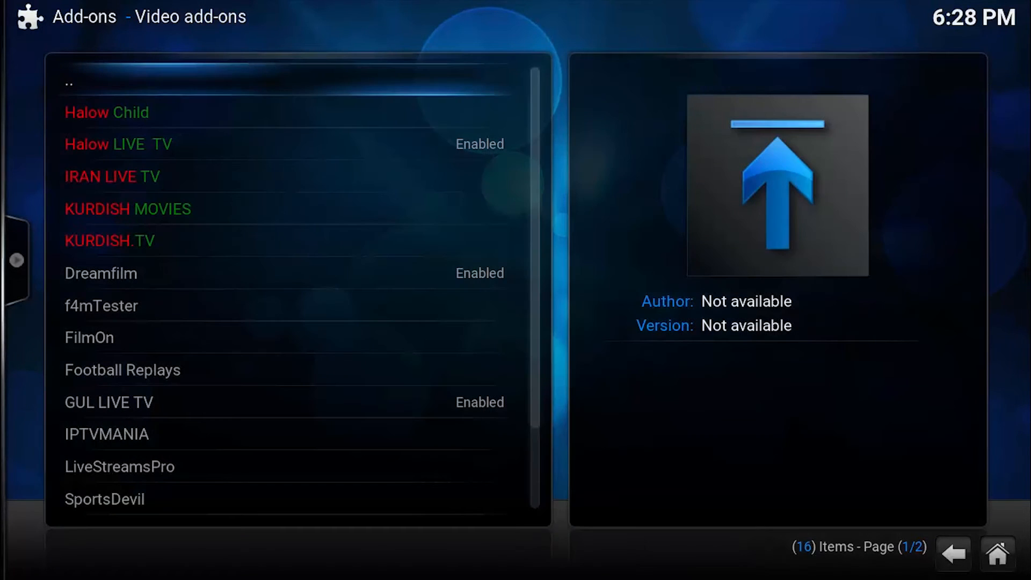
pyautogui.click(107, 111)
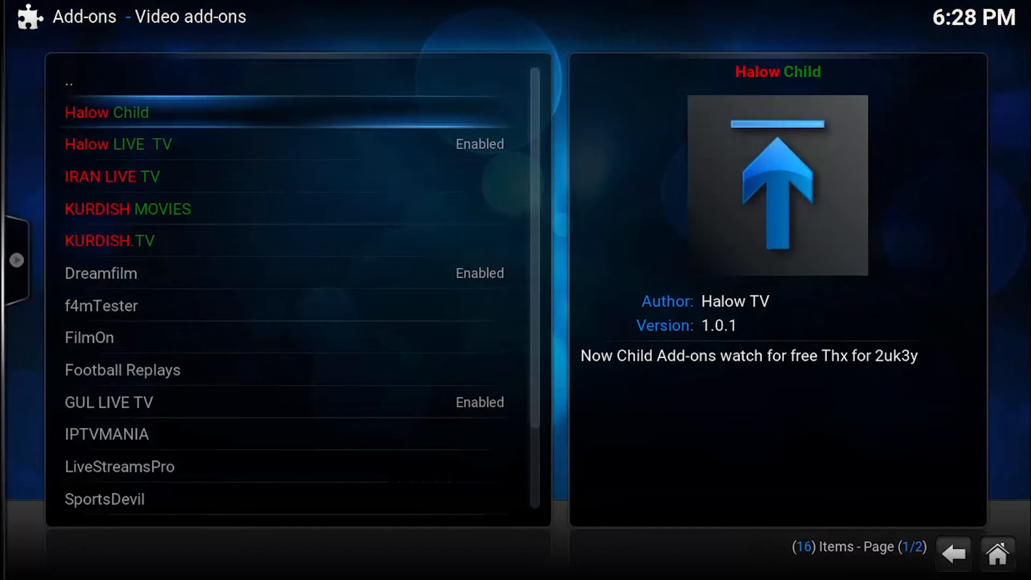
pyautogui.click(109, 240)
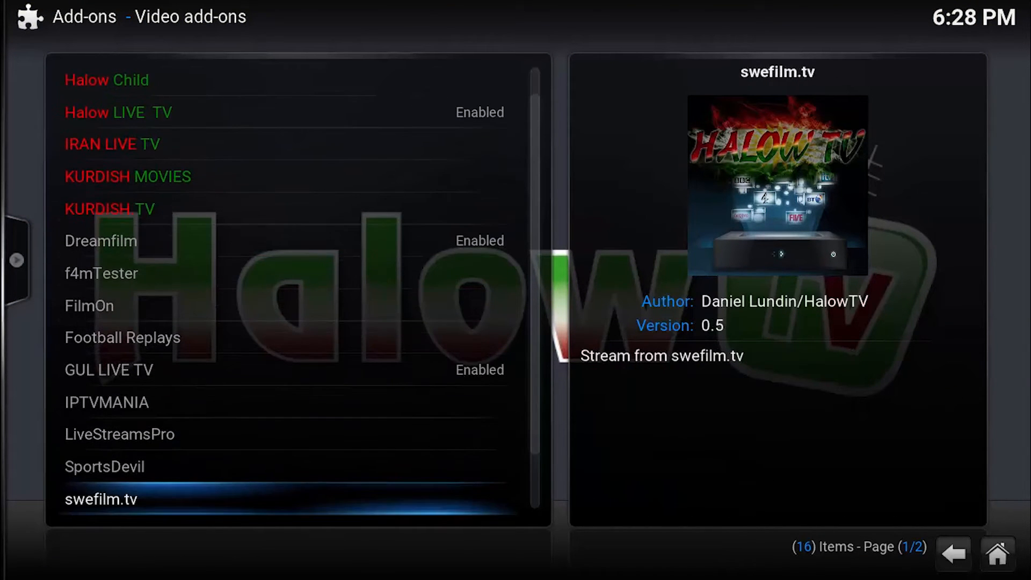
pyautogui.scroll(-3)
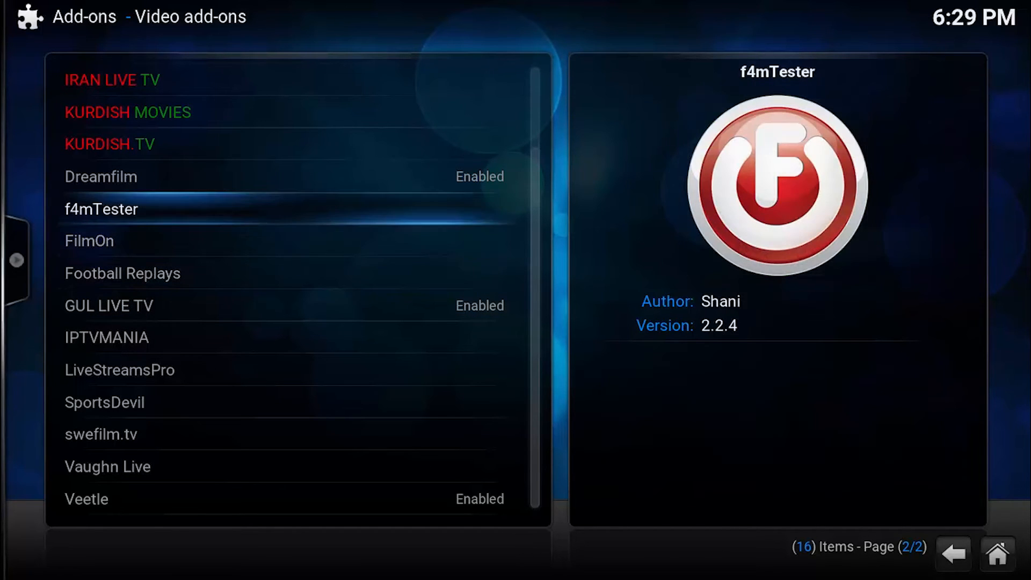
pyautogui.scroll(3)
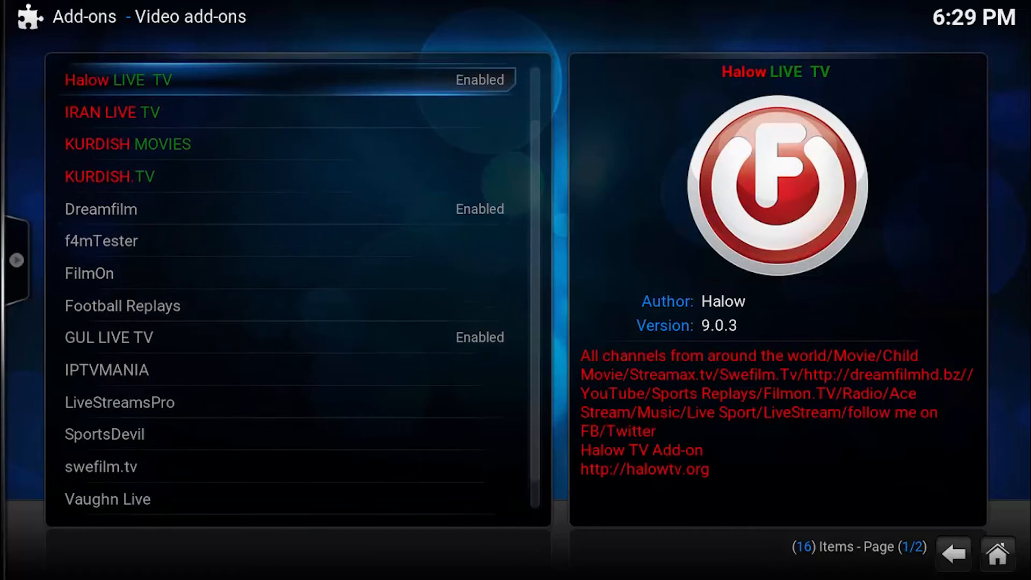
pyautogui.scroll(3)
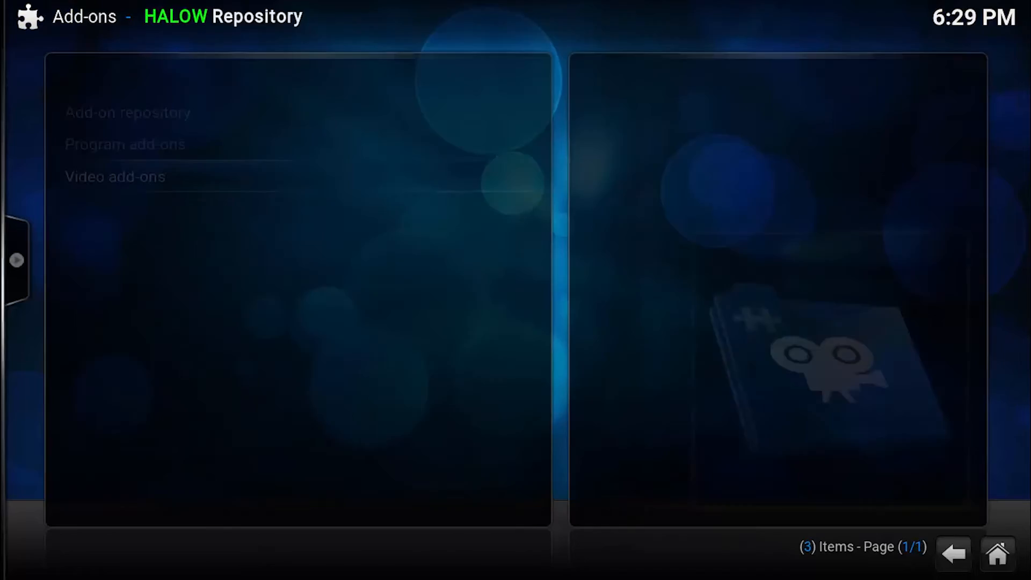
# From the home menu, open Videos > Add-ons and launch Halow LIVE TV.
pyautogui.click(952, 554)
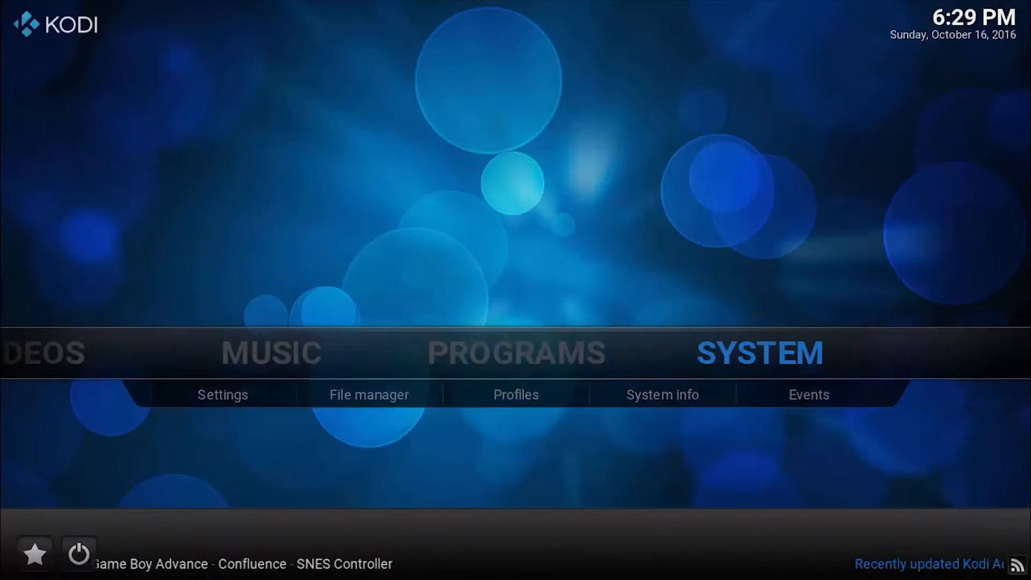
pyautogui.hscroll(-3)
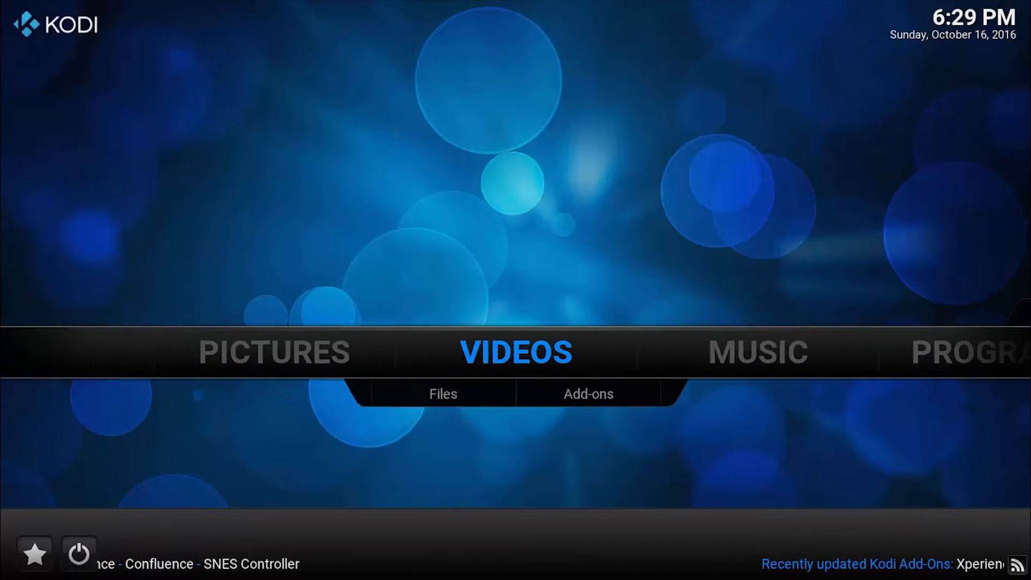
pyautogui.click(588, 394)
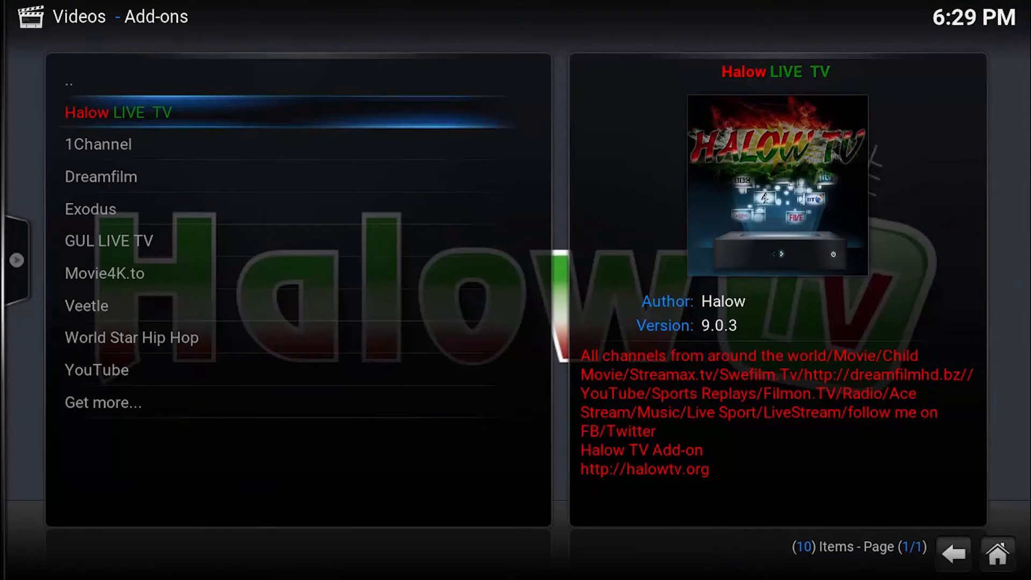
pyautogui.click(118, 112)
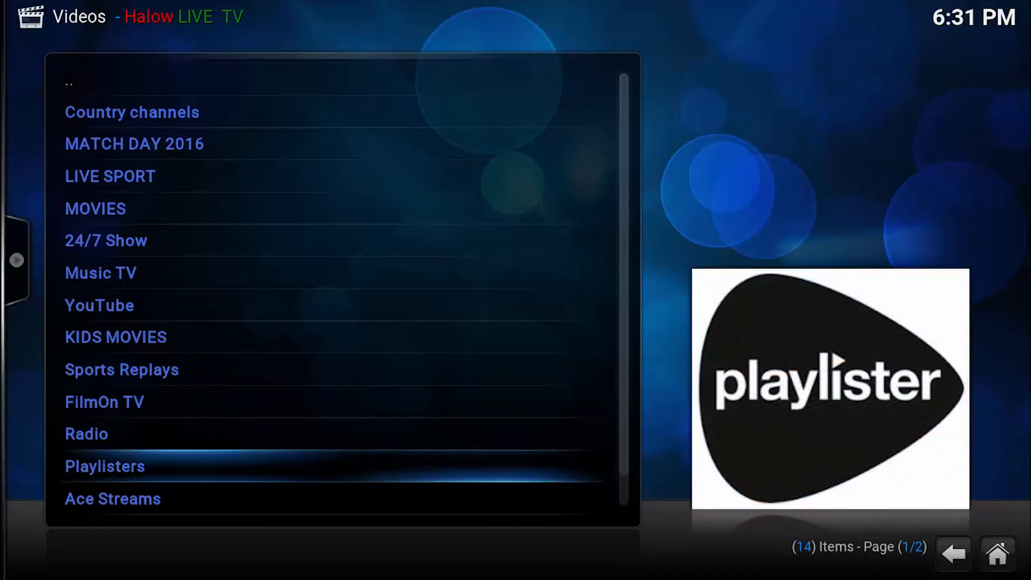
# Scroll through Halow LIVE TV's 14 sections, from Country channels to Latest News.
pyautogui.scroll(-3)
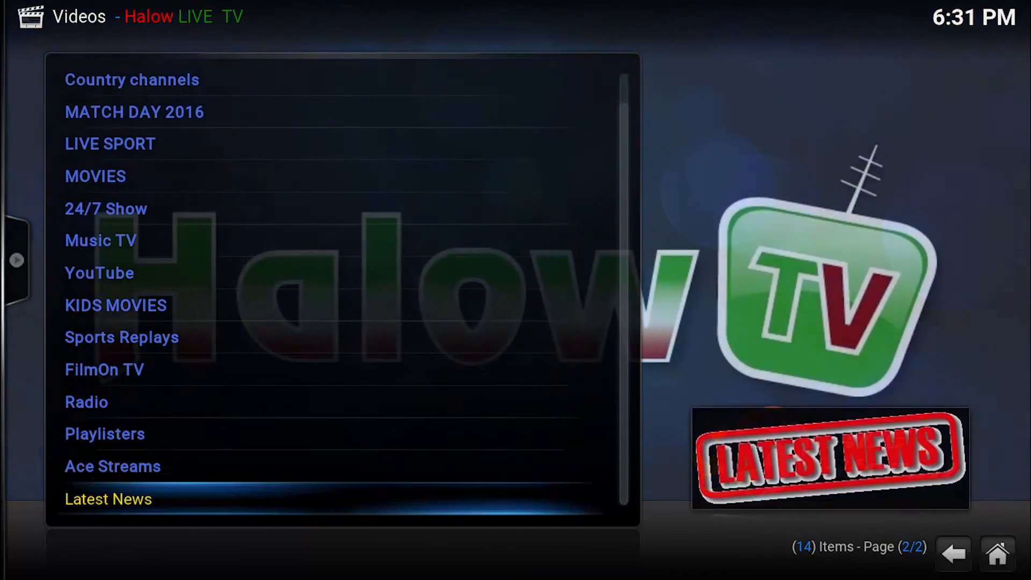
pyautogui.scroll(3)
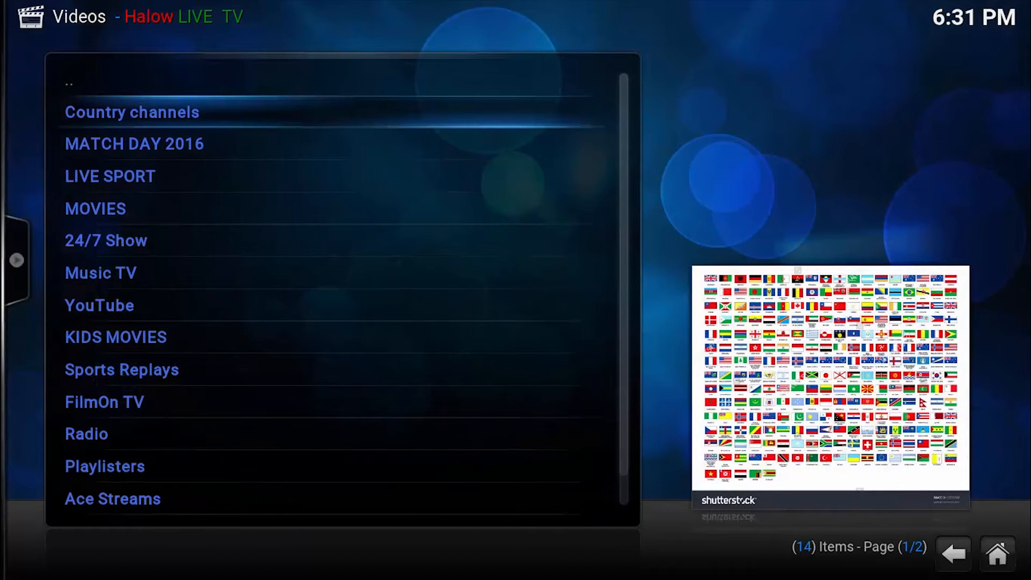
# Scroll through Halow's 58 country channels, from Kurdish to Kenya.
pyautogui.click(131, 112)
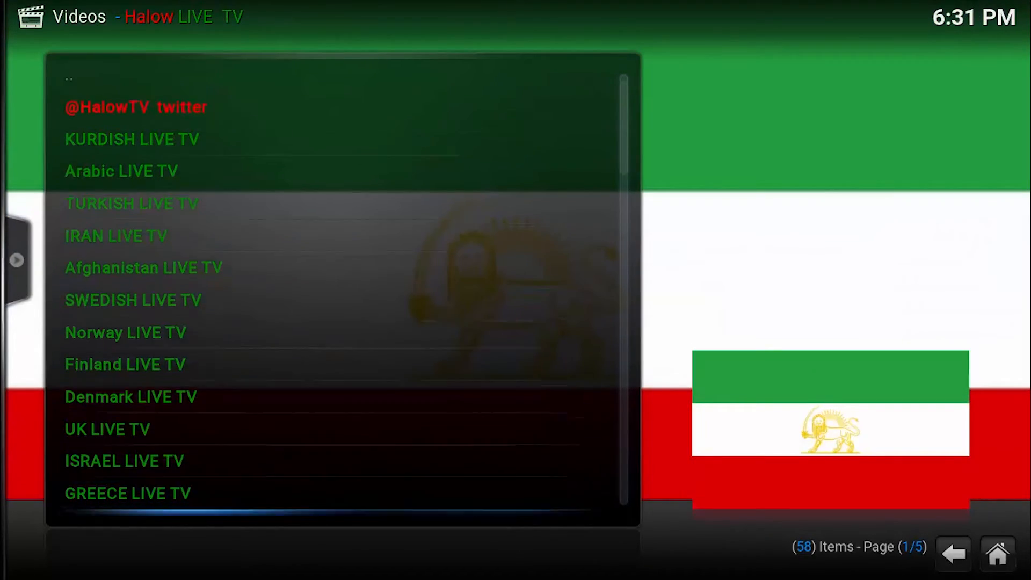
pyautogui.scroll(-3)
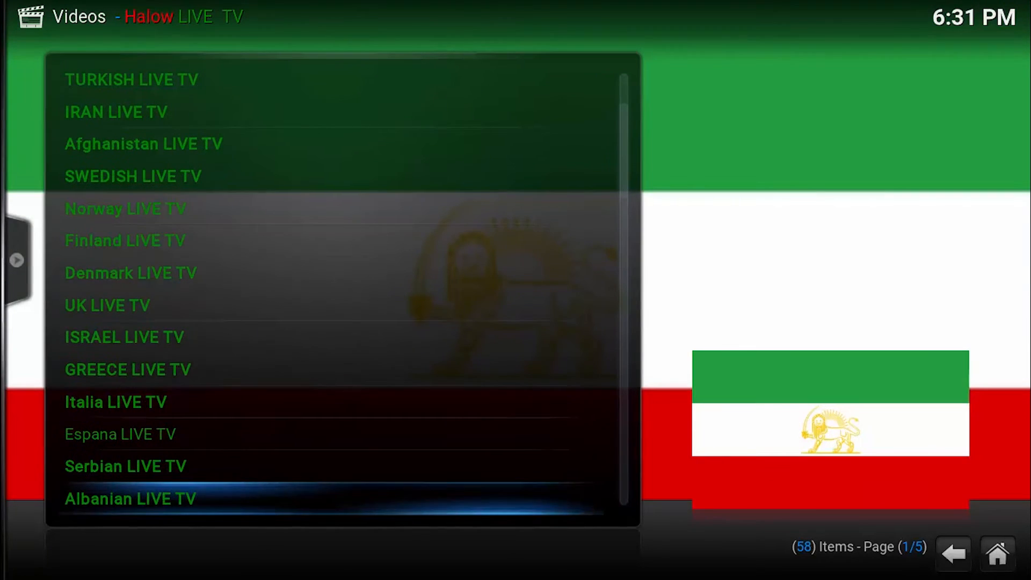
pyautogui.scroll(-3)
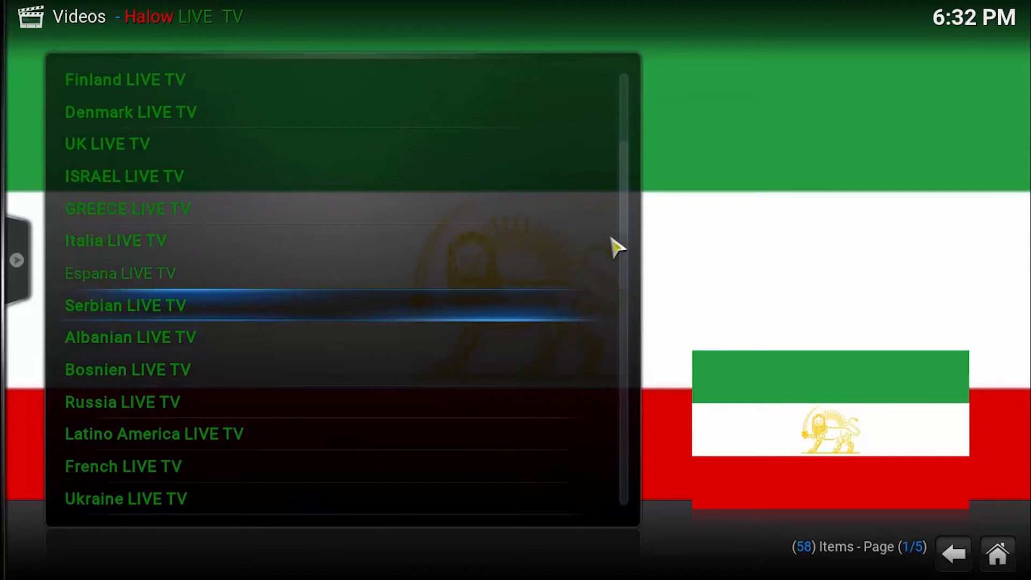
pyautogui.scroll(-3)
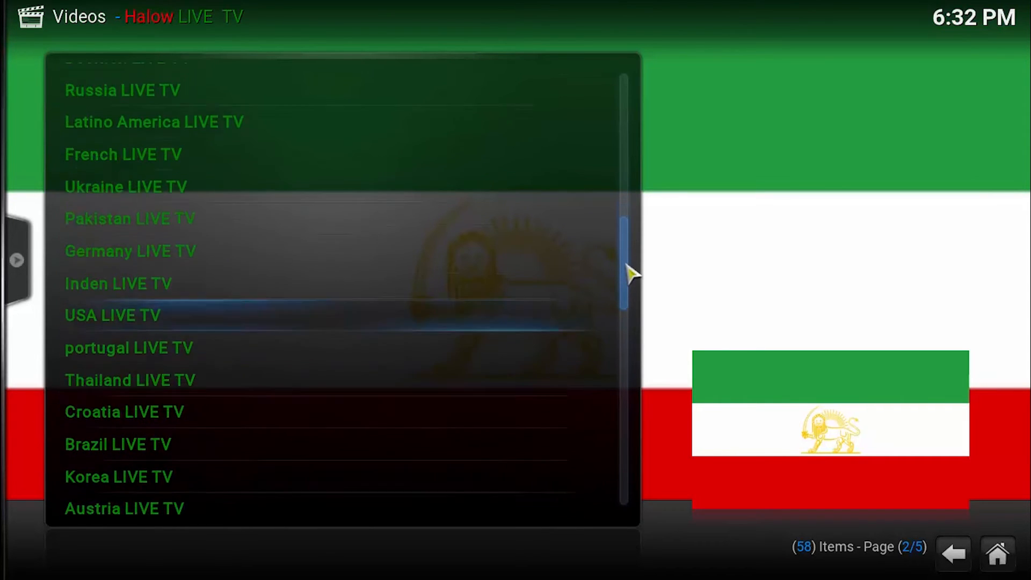
pyautogui.scroll(-3)
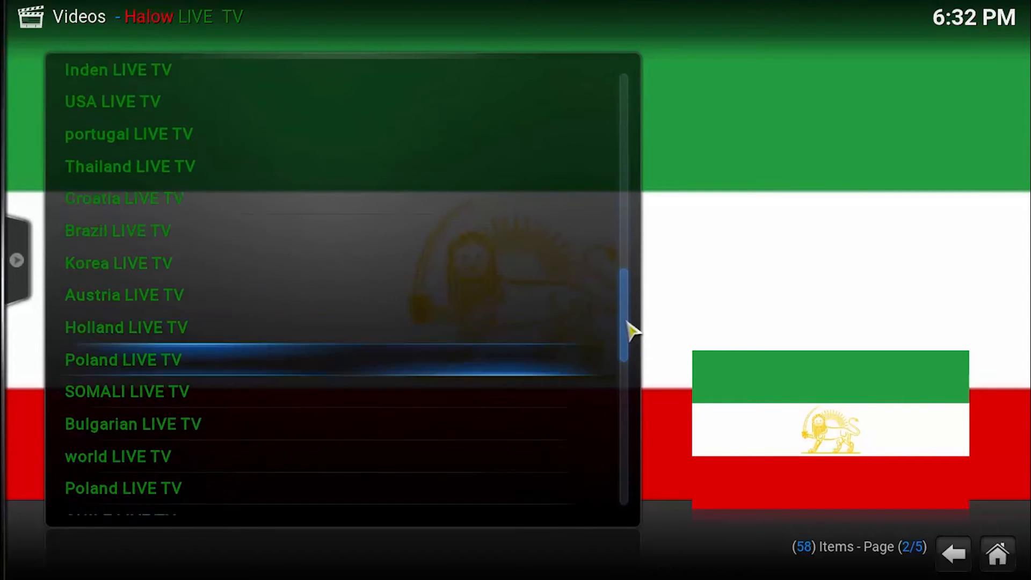
pyautogui.scroll(-3)
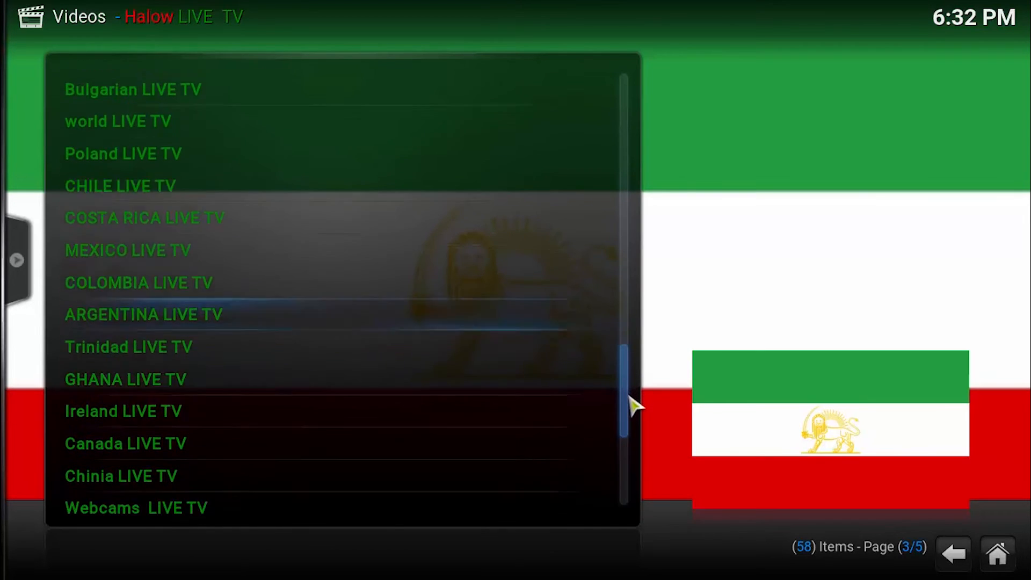
pyautogui.scroll(-3)
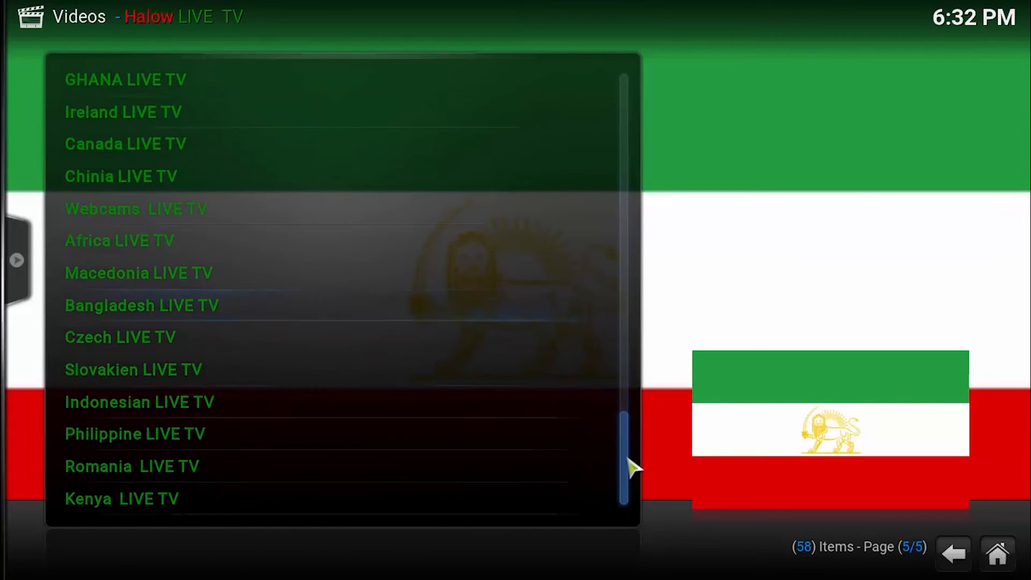
pyautogui.scroll(3)
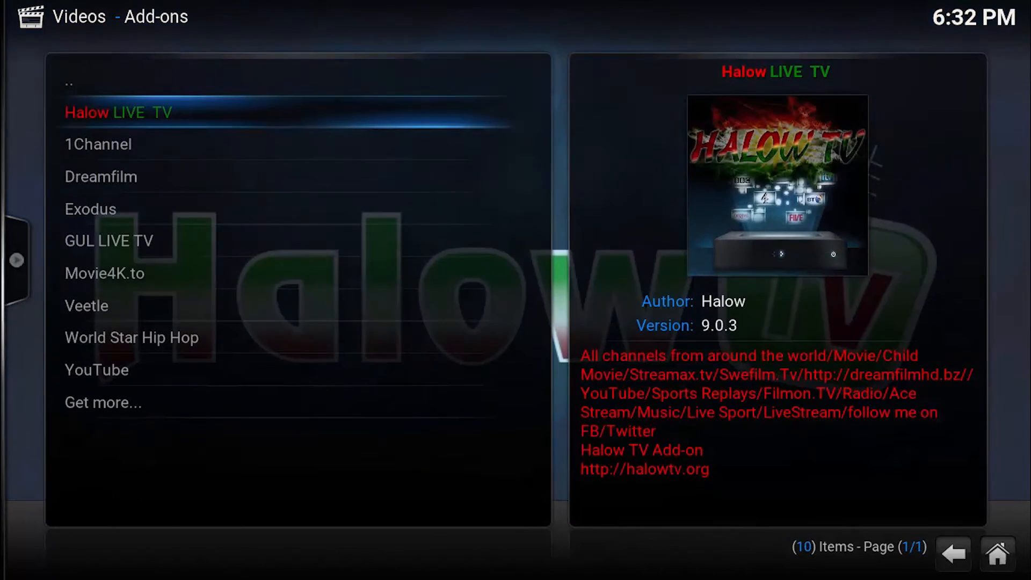
# Open Veetle's categories, all showing zero streams, then launch the Dreamfilm add-on.
pyautogui.click(90, 208)
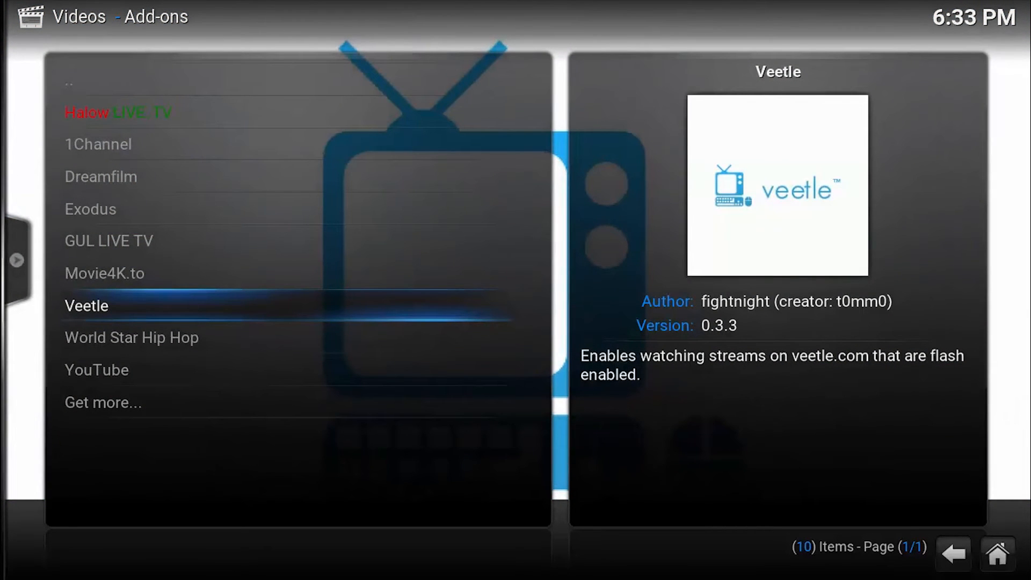
pyautogui.click(85, 305)
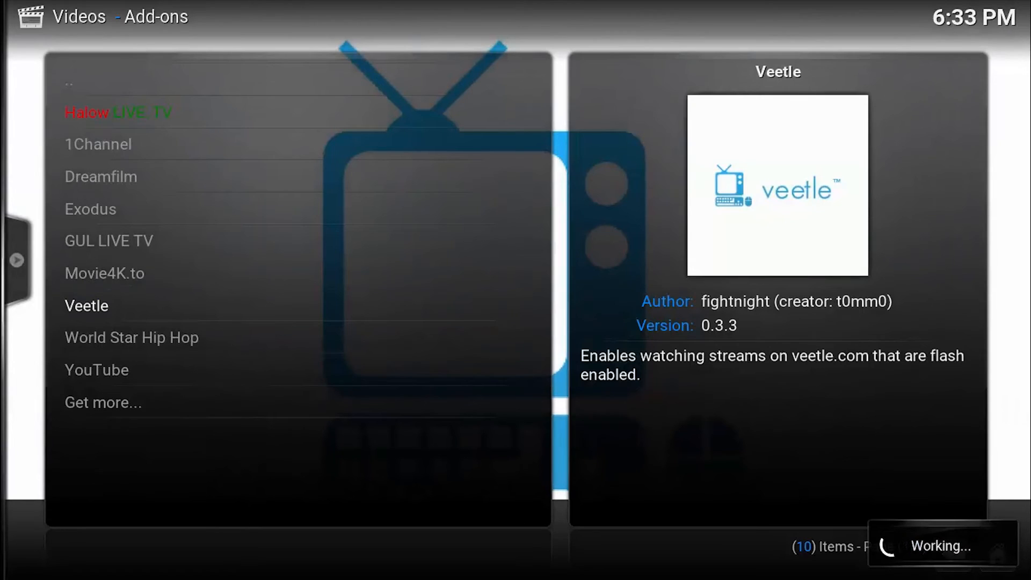
pyautogui.click(86, 305)
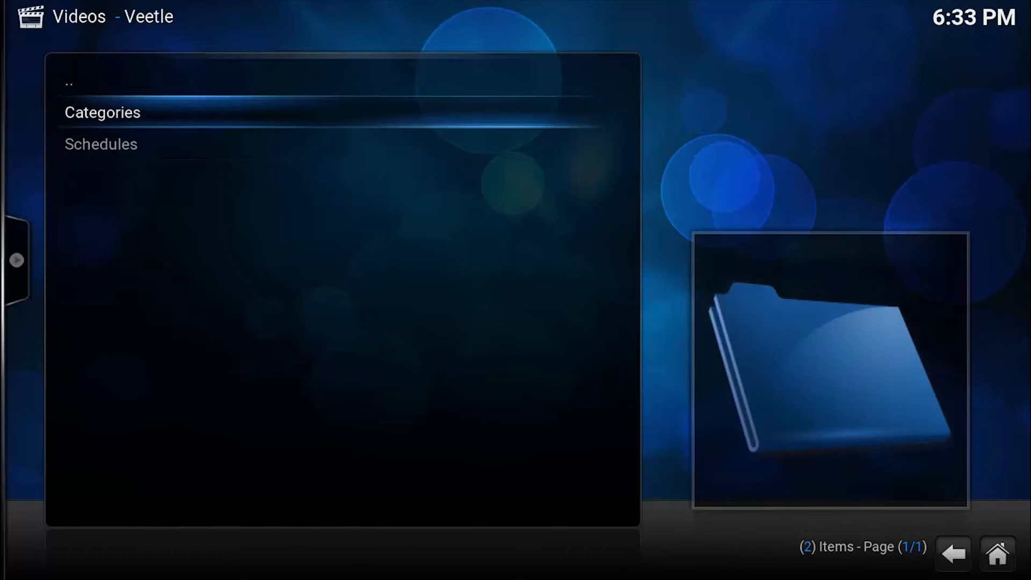
pyautogui.click(102, 112)
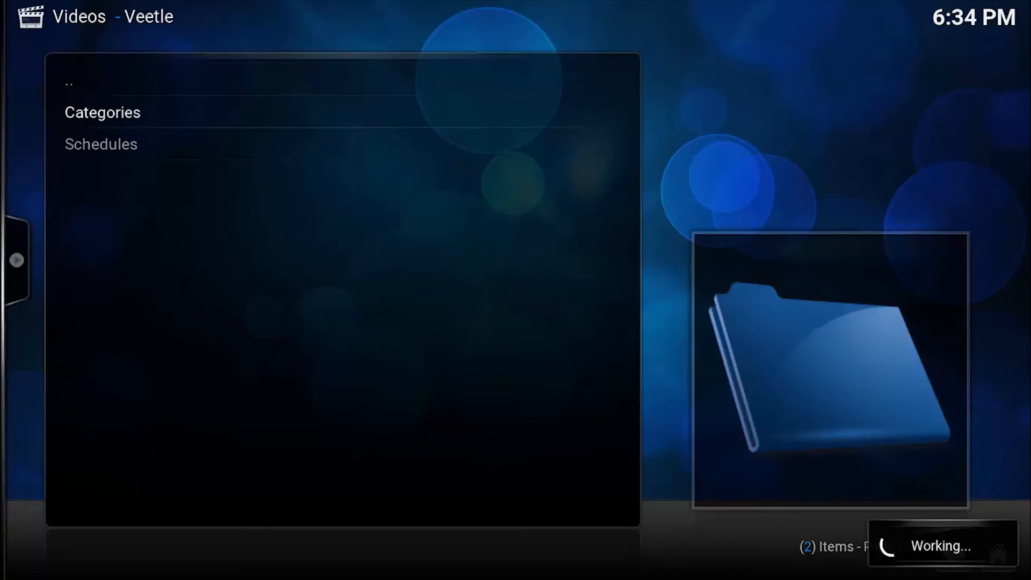
pyautogui.click(102, 112)
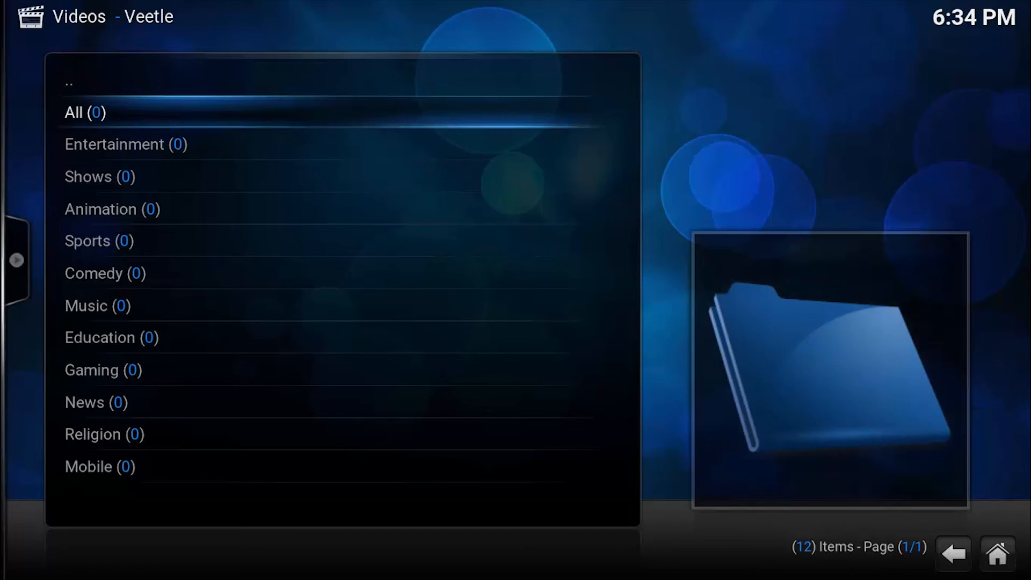
pyautogui.click(85, 112)
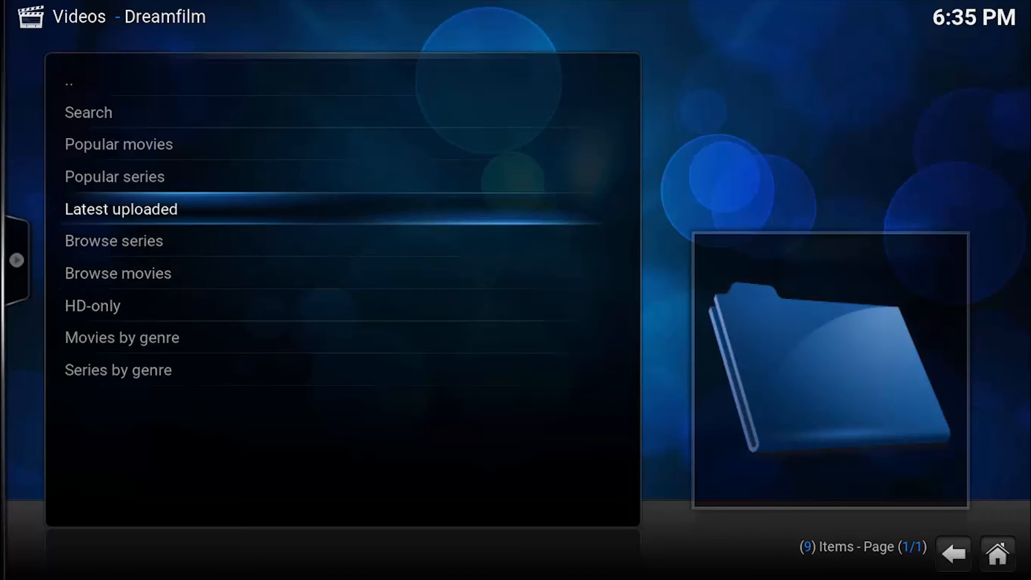
# Open Dreamfilm's Popular movies, listing 26 titles like Zootopia and Deadpool.
pyautogui.press('Up')
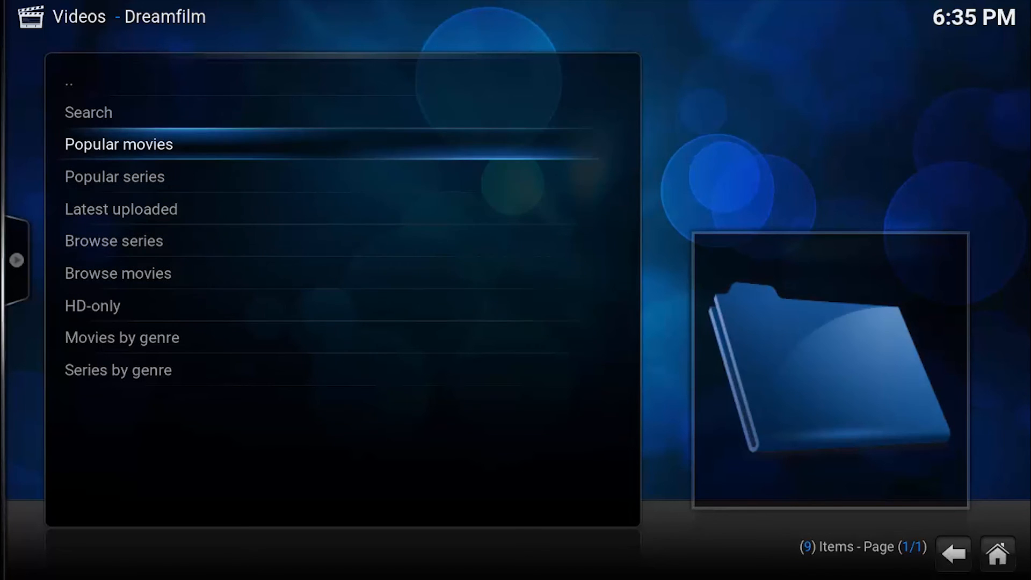
pyautogui.click(118, 144)
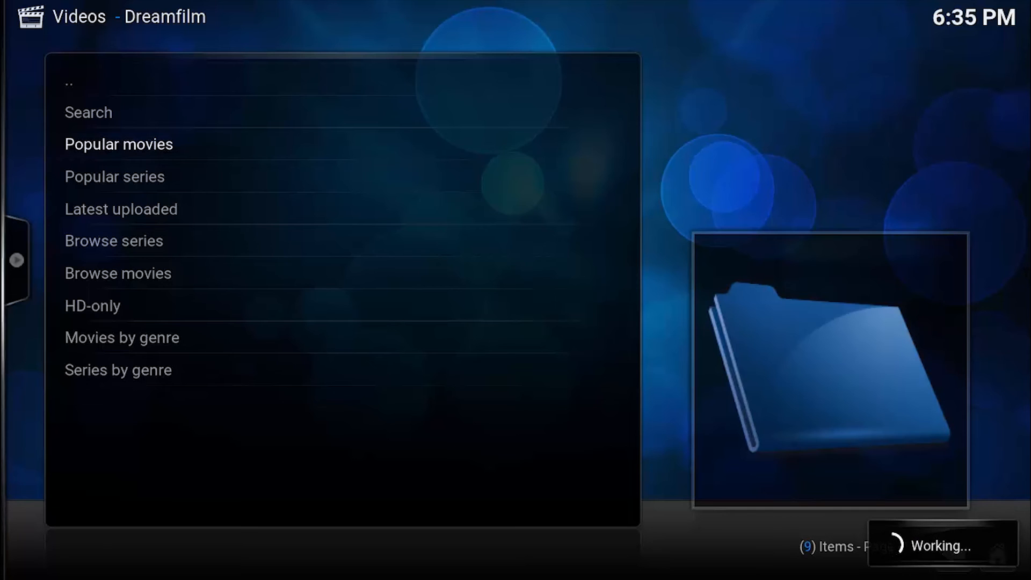
pyautogui.click(118, 144)
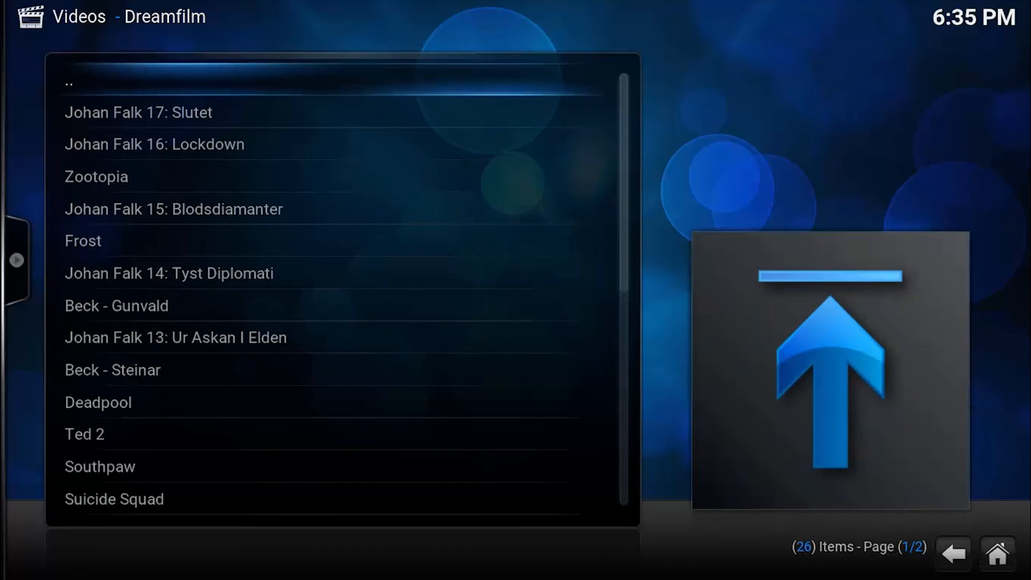